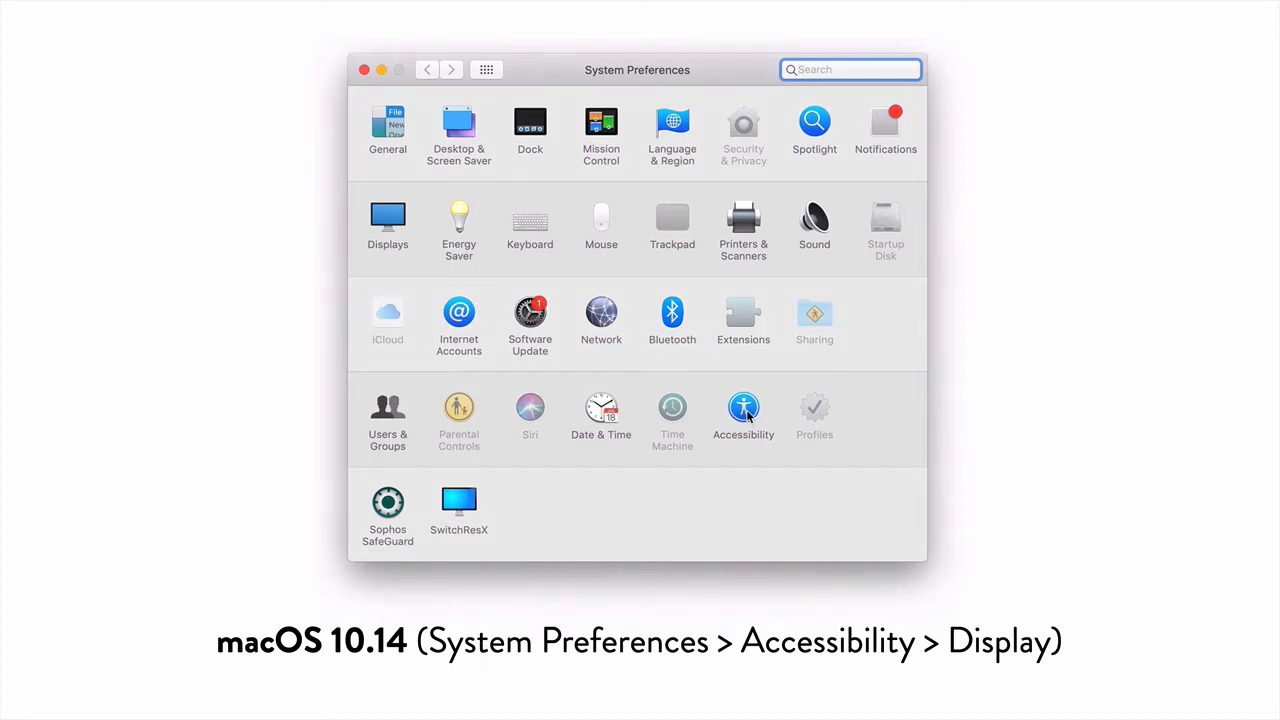
Step: Enable Reduce motion under Accessibility > Display
left_click(744, 410)
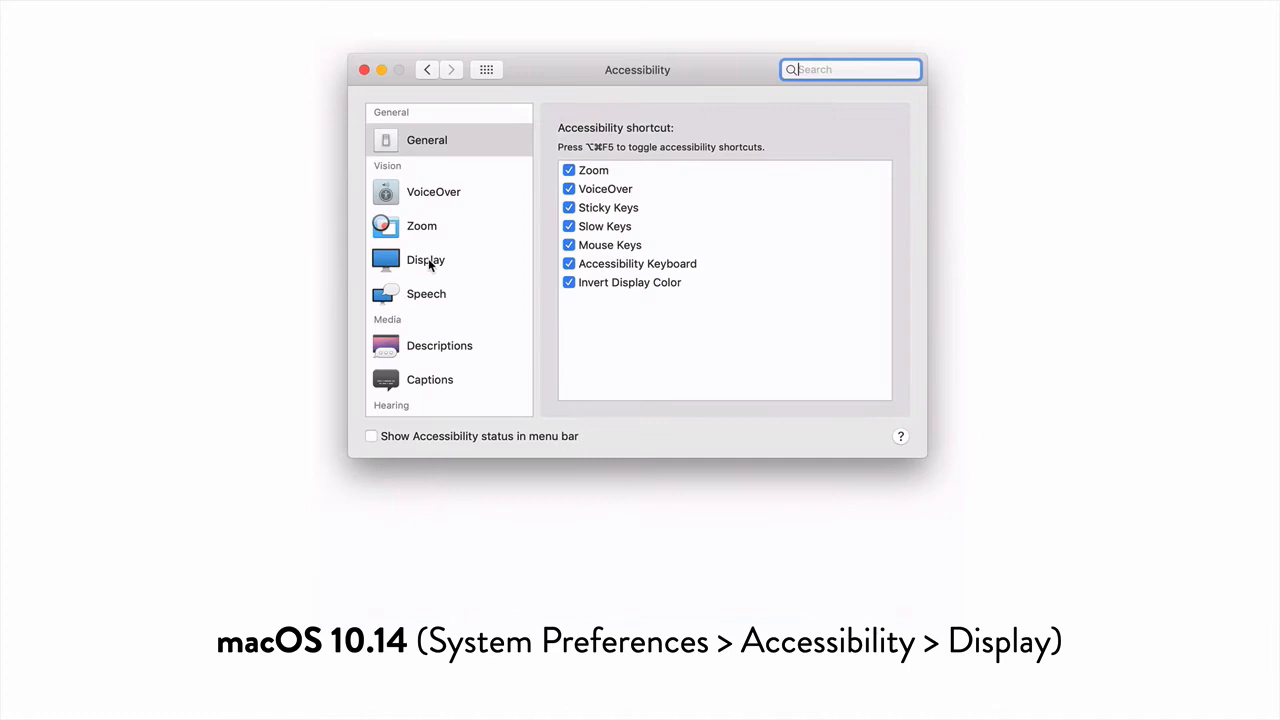
left_click(424, 260)
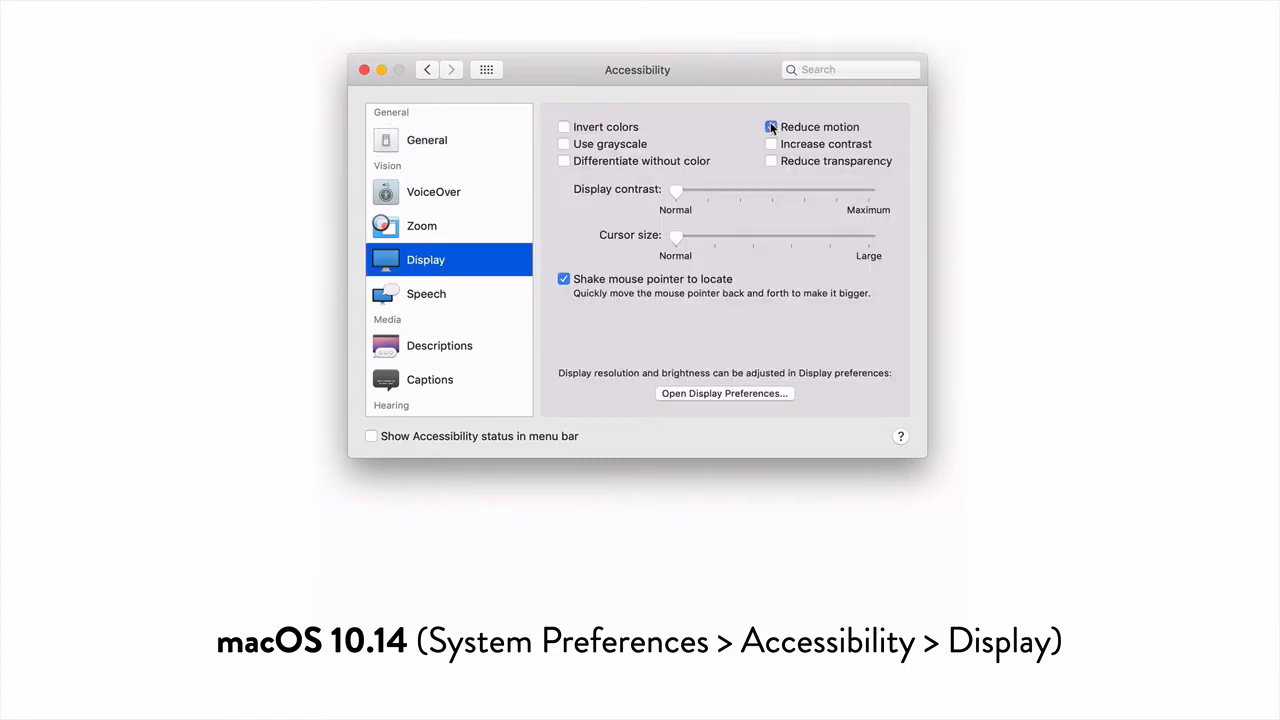
left_click(770, 128)
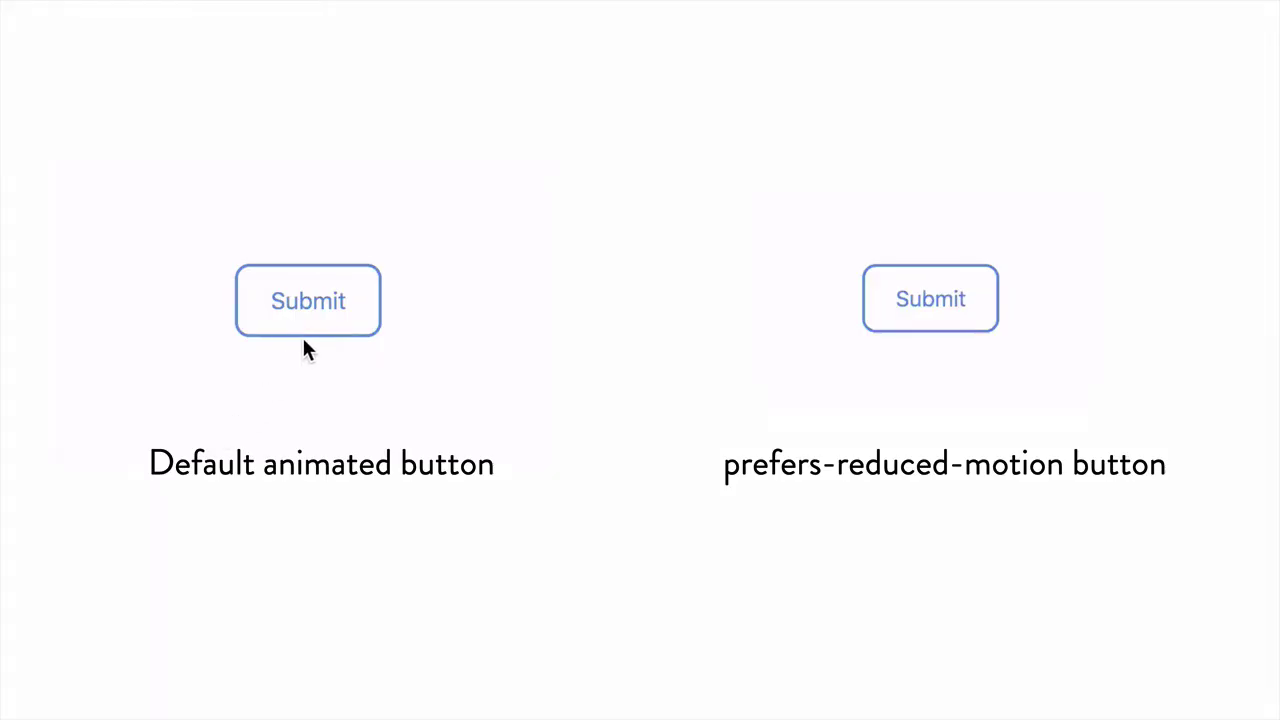
Step: Submit with the default animated button, then with the prefers-reduced-motion button
left_click(308, 300)
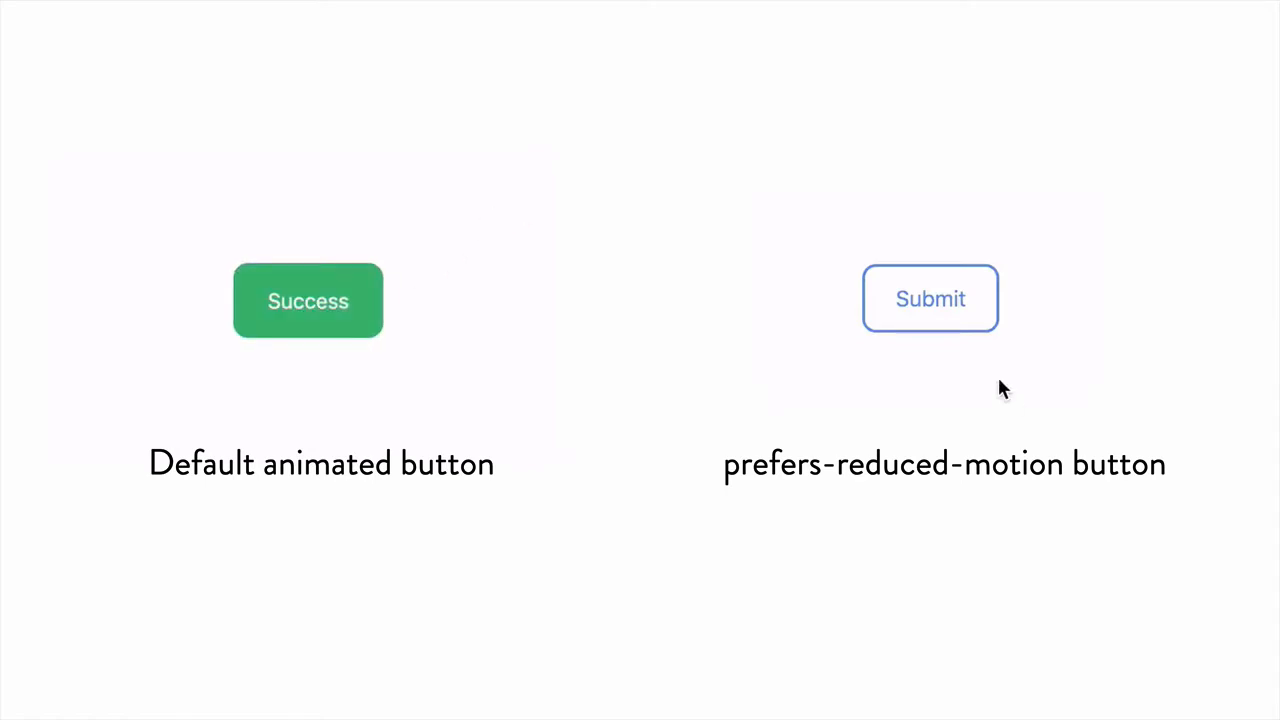
left_click(930, 298)
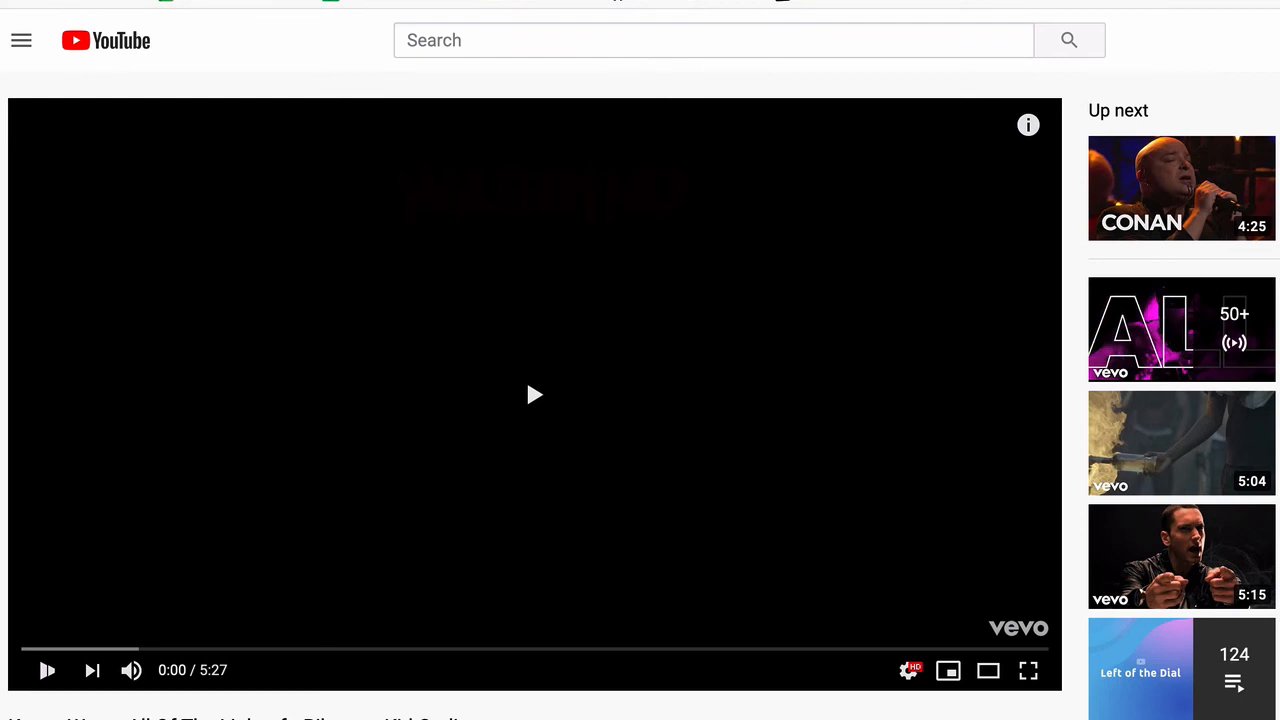
Step: Start playback of the 5:27 Vevo music video
left_click(536, 394)
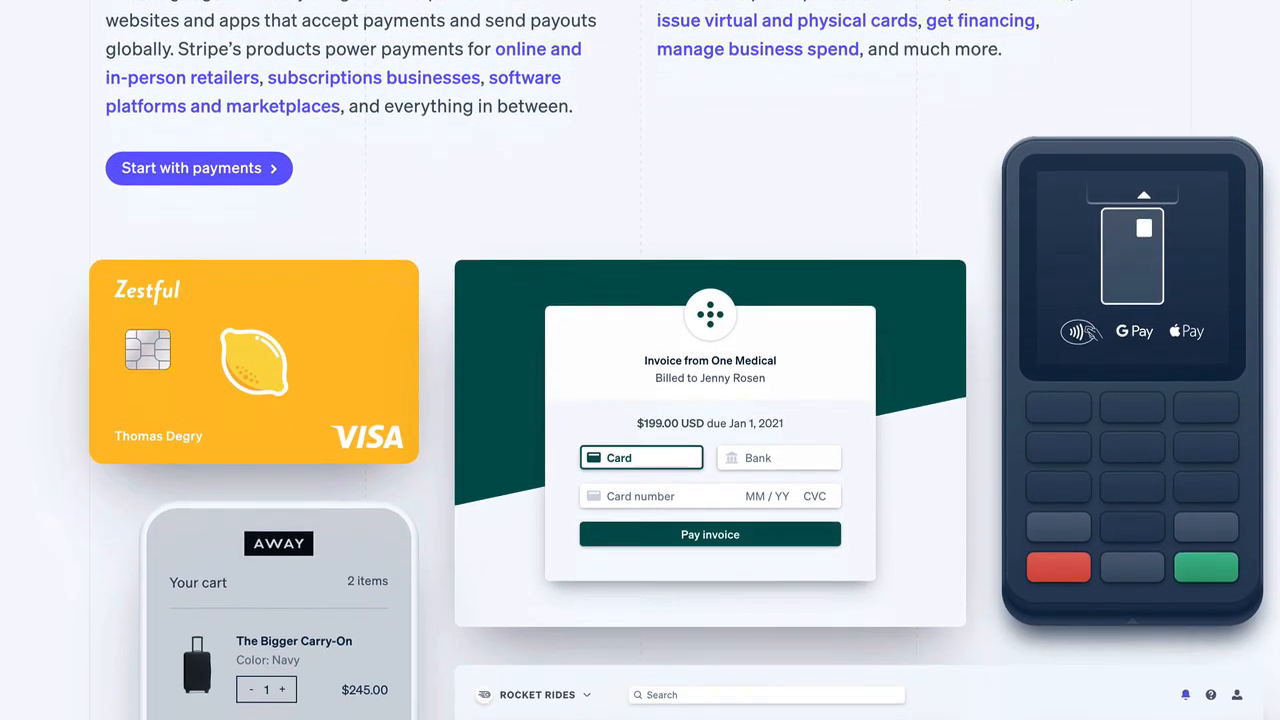
Step: Scroll the Stripe homepage down to the card, invoice and analytics illustrations
scroll("down", 3)
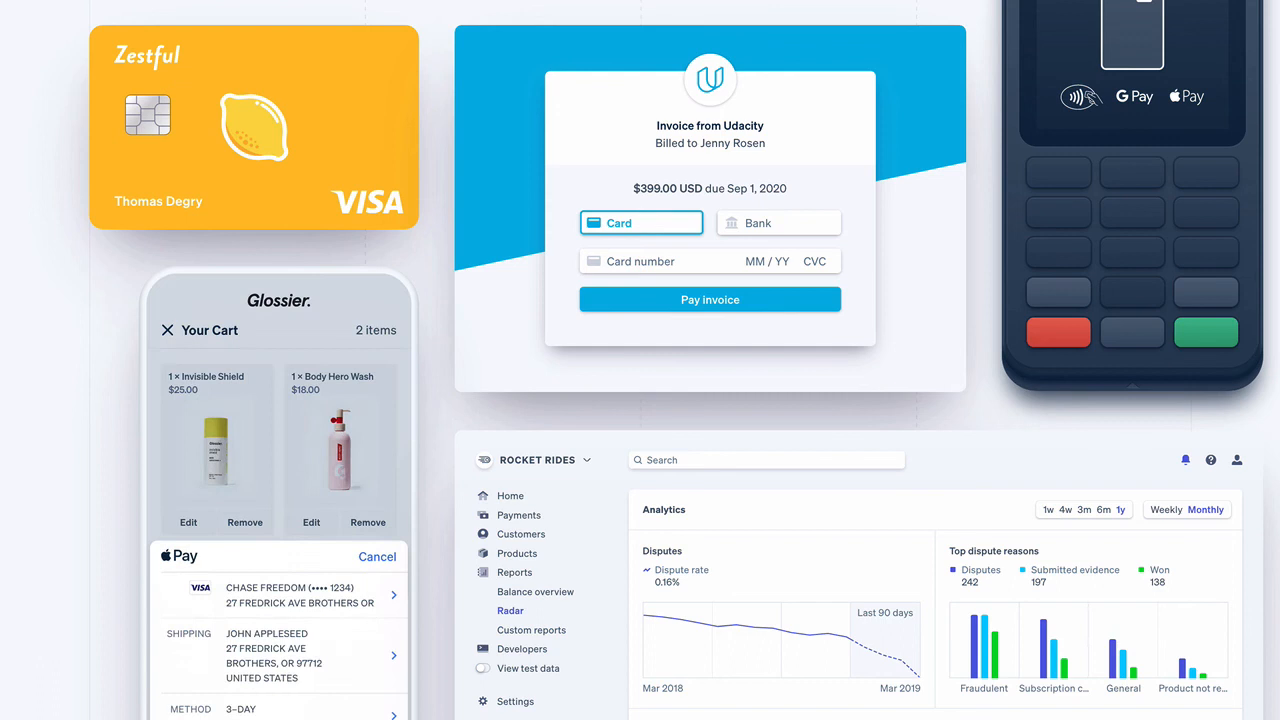
scroll("down", 3)
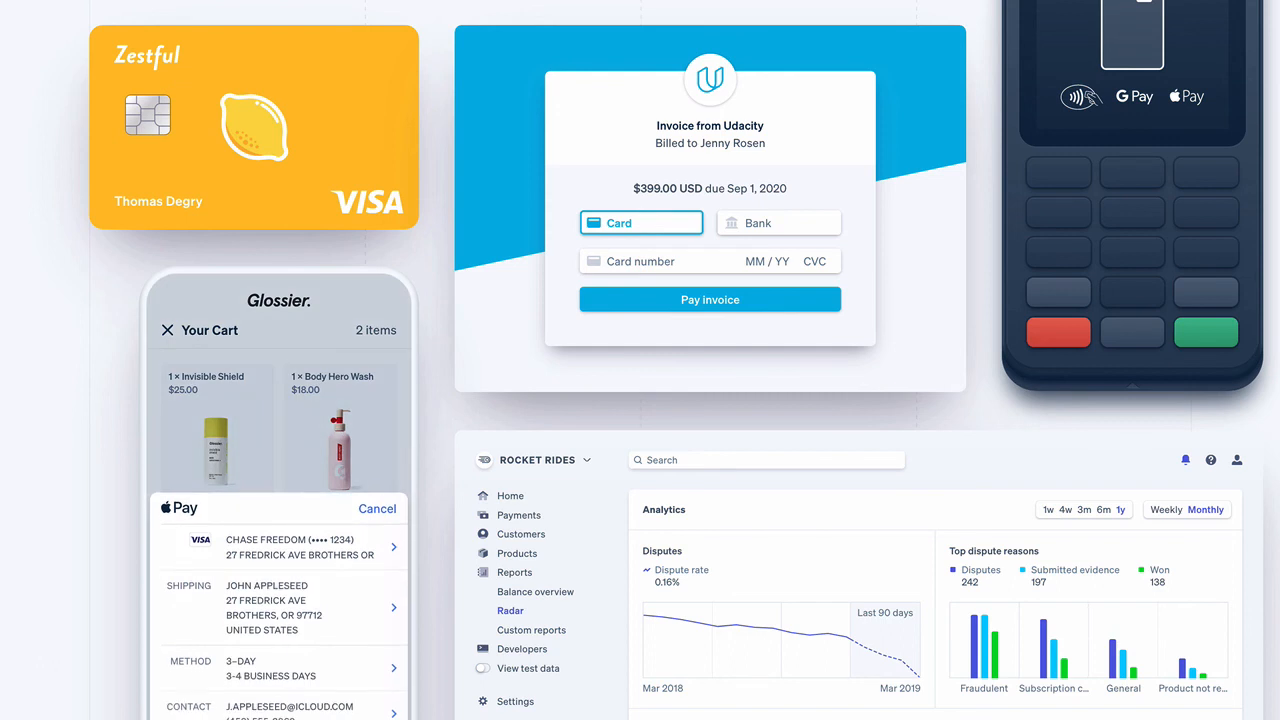